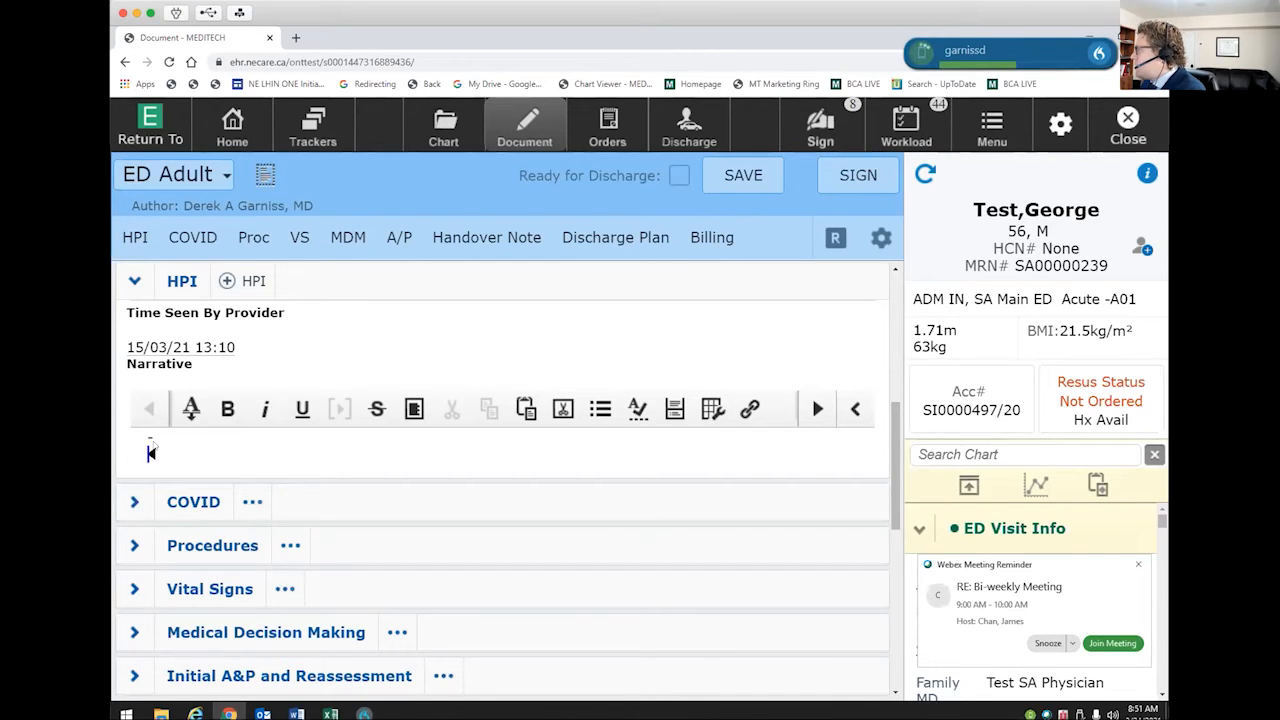
# - Dictate the HPI: 56-year-old male, 3-day intermittent mid-chest heaviness with radiation, tightness resolving with rest
pyautogui.write('This 56-year-old male is presenting with a 3-day history of intermittent chest pain.')
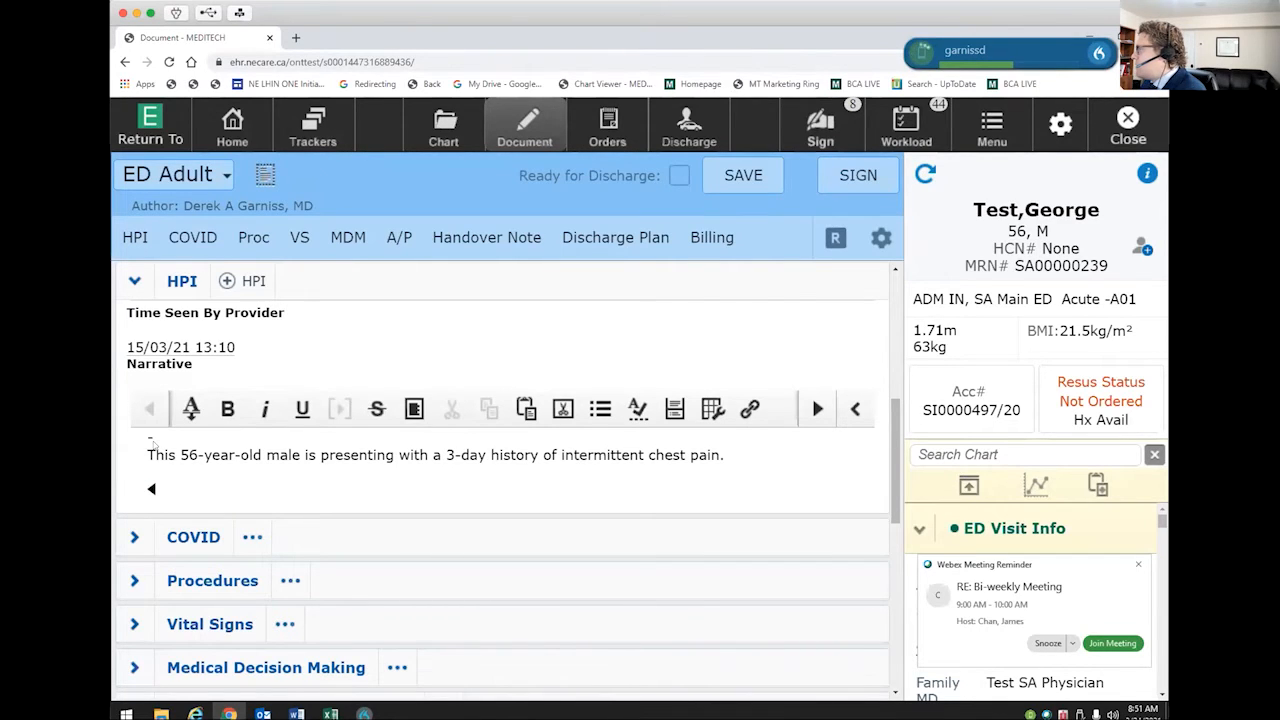
pyautogui.write('He describes the pain as a heaviness in his mid chest with occasional radiation into his left arm.')
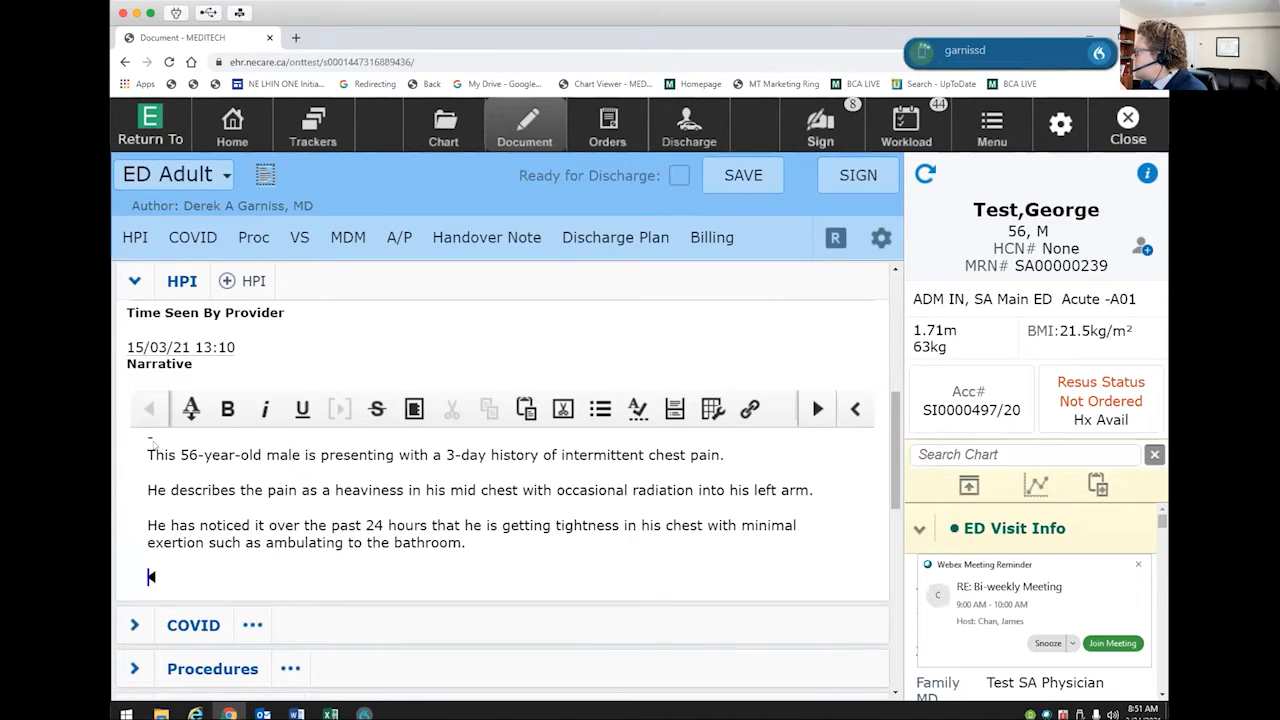
pyautogui.write('The tightness resolves with rest.')
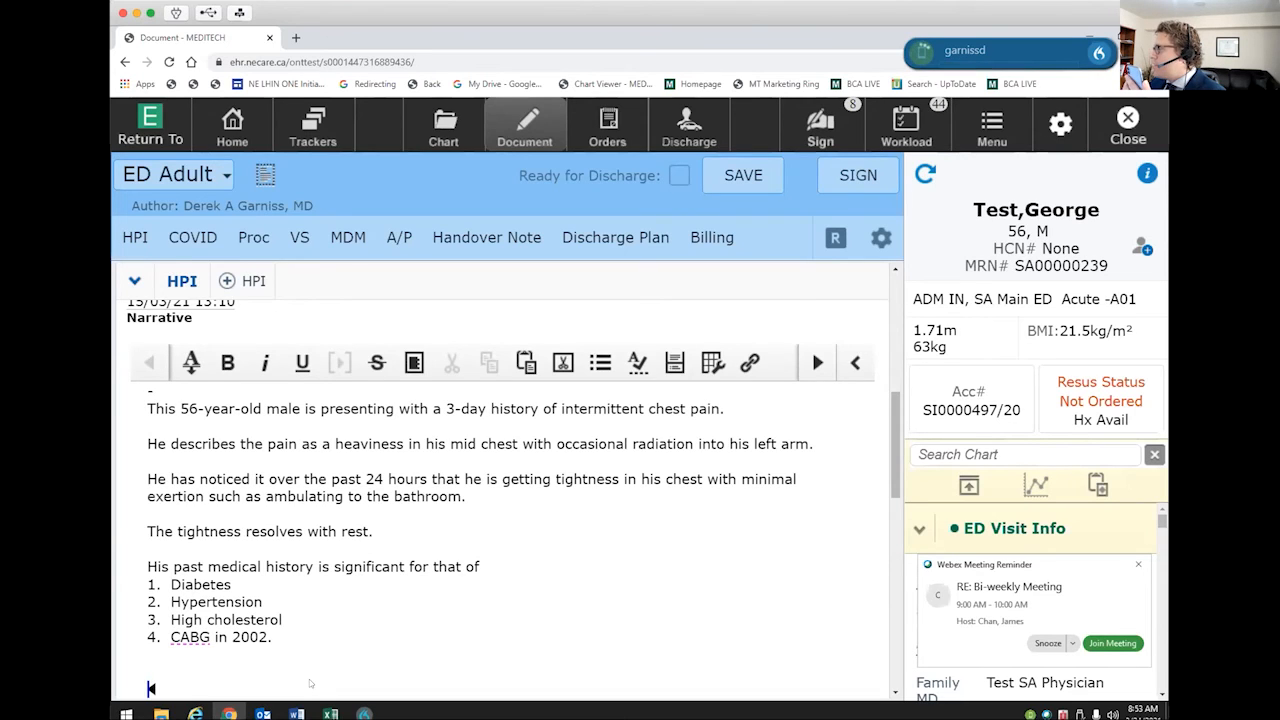
# - Add hypertension, the 2002 CABG and the carrot-and-cabbage allergy to the HPI, then save the note
pyautogui.write('This patient has a history of hypertension, they had their CABG in 2002, which was quite successful.')
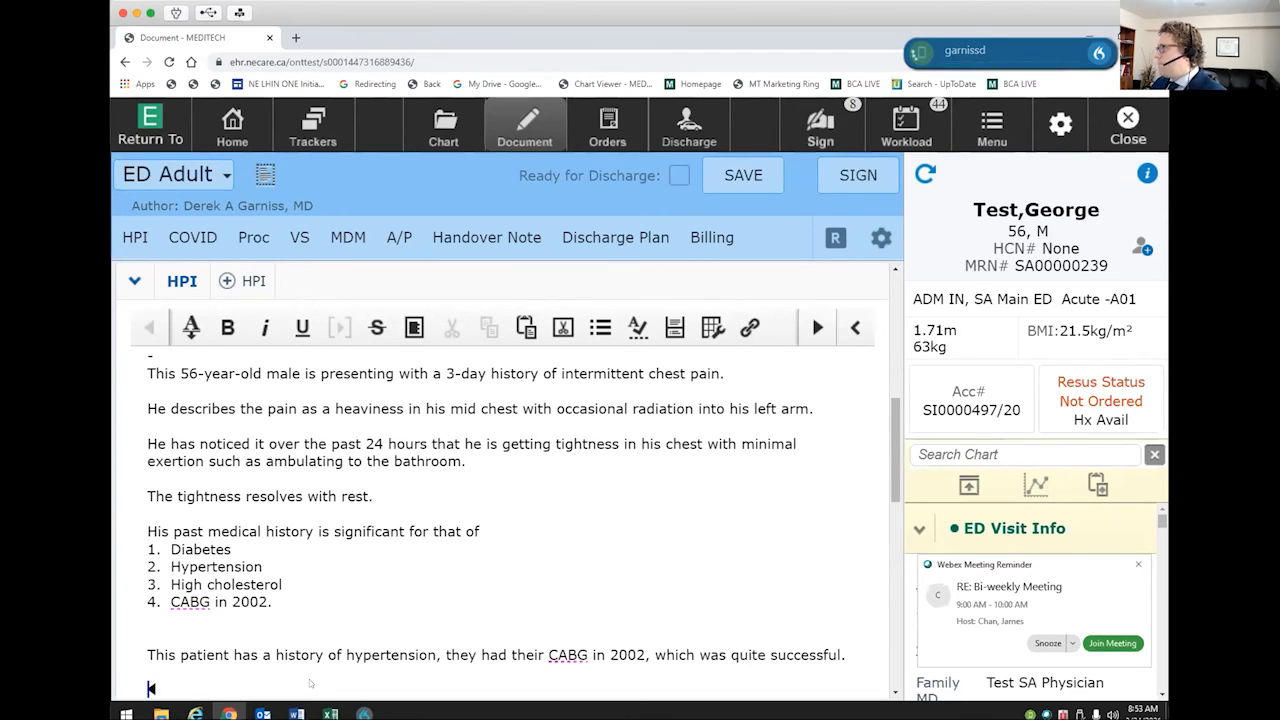
pyautogui.write('The patient also has an allergy to carrots and cabbage.')
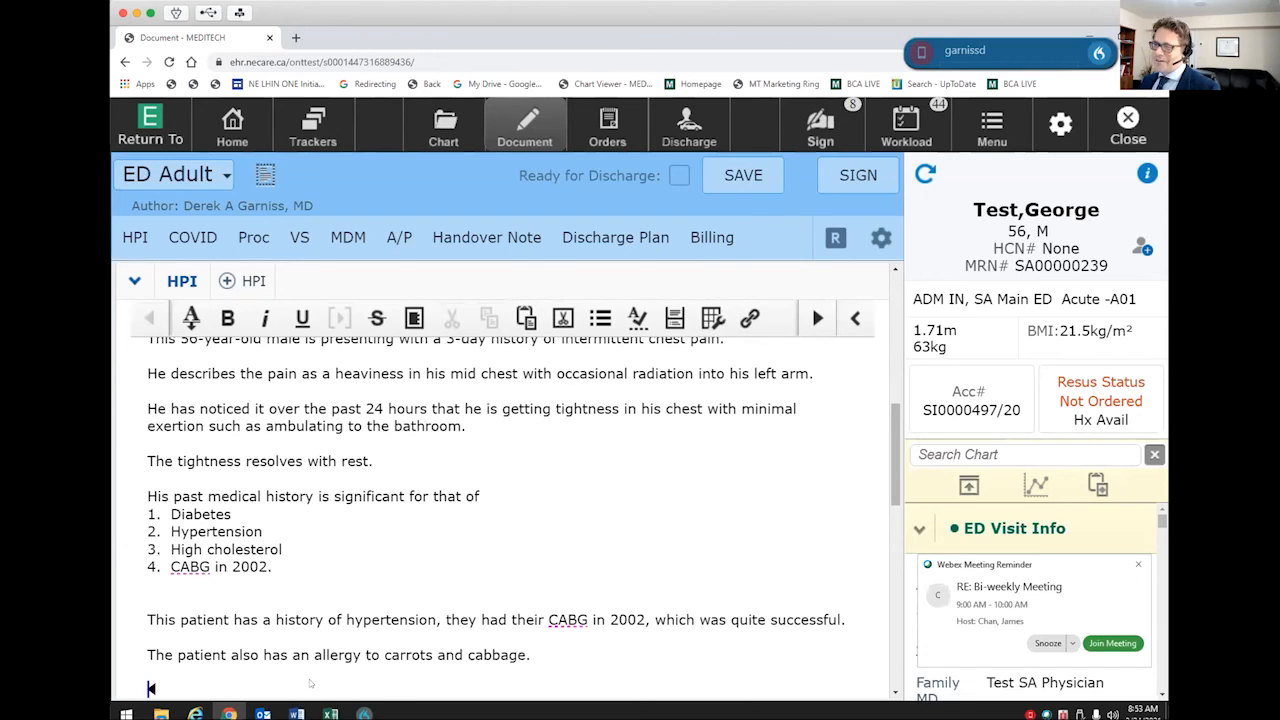
pyautogui.click(742, 175)
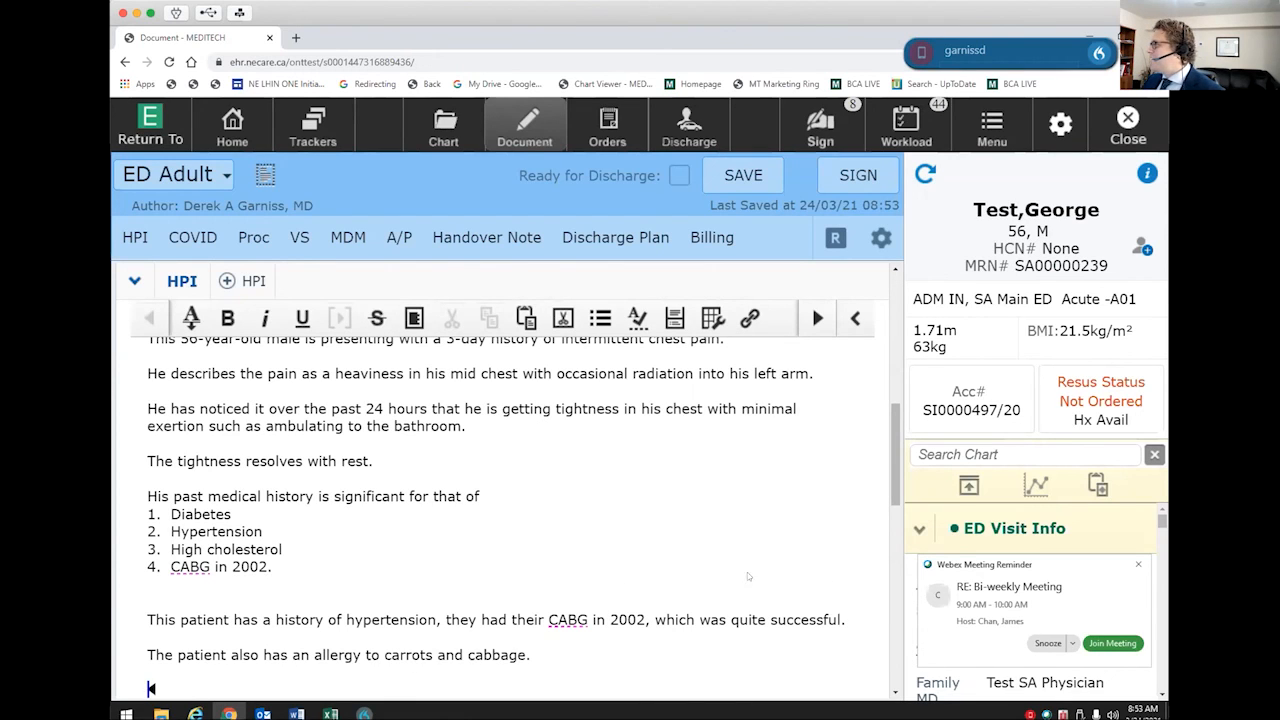